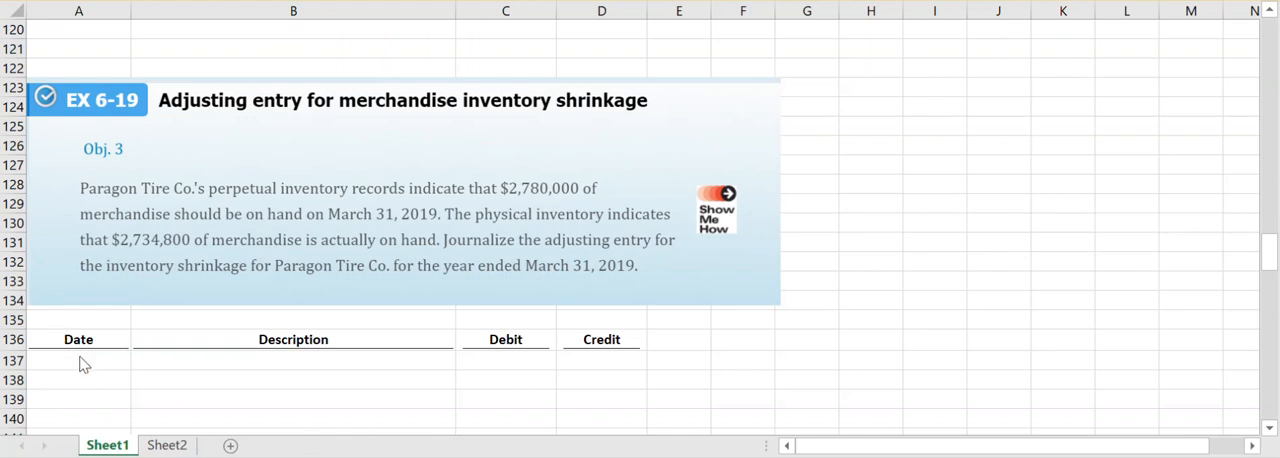
# - Enter the date March 31 in cell A137 for the shrinkage entry
pyautogui.click(78, 360)
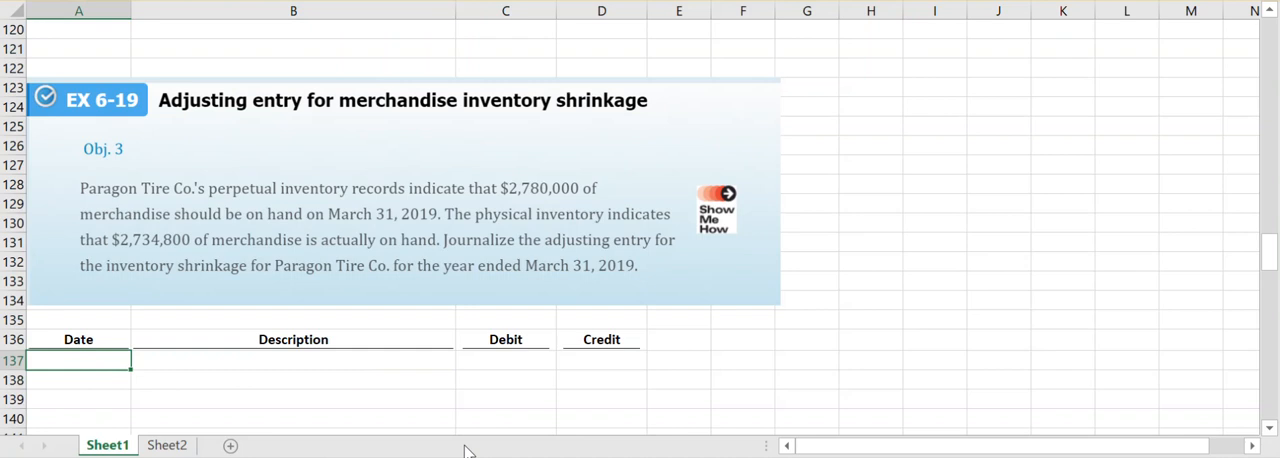
pyautogui.write('March')
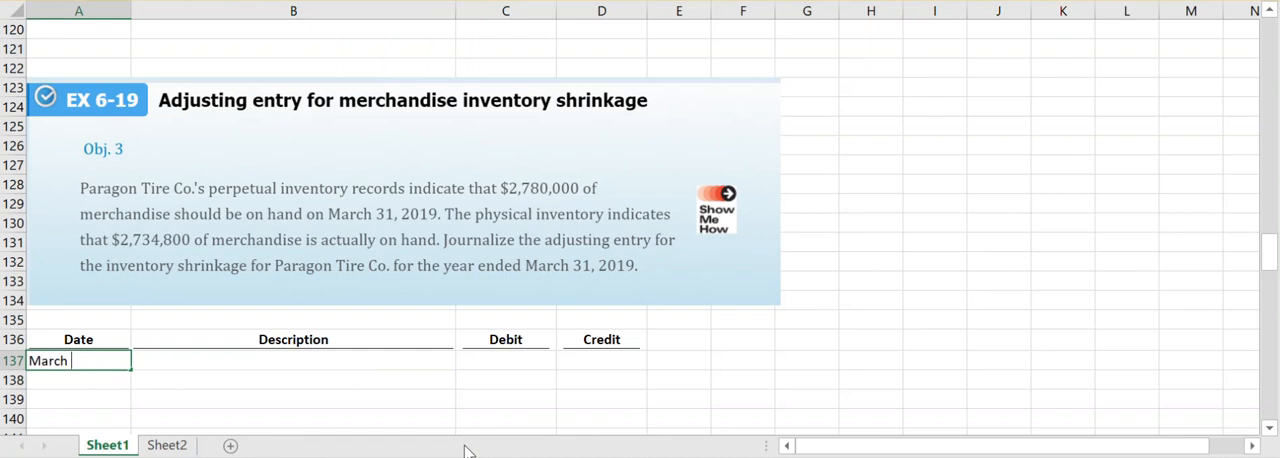
pyautogui.write('31,')
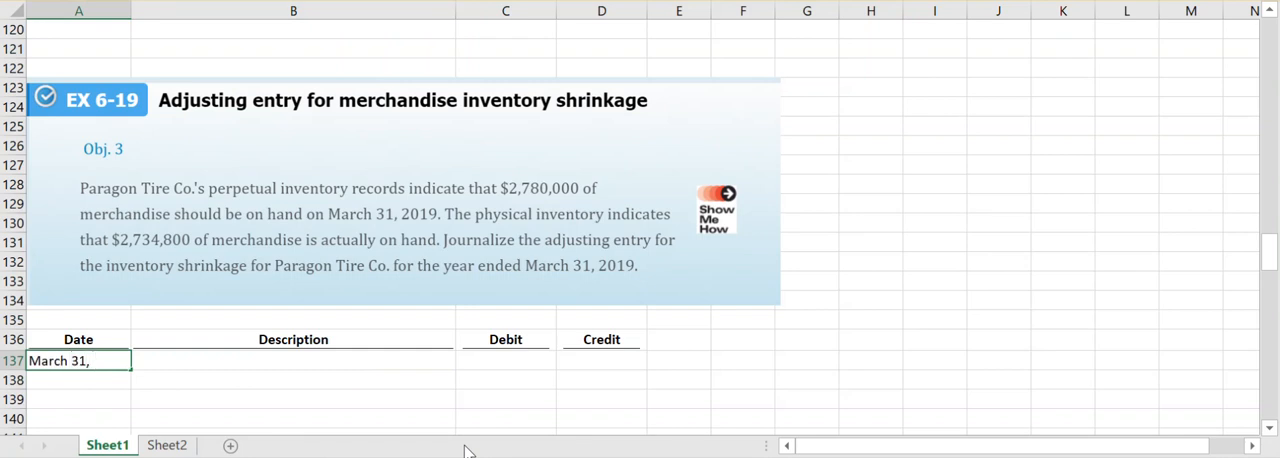
pyautogui.write('2049')
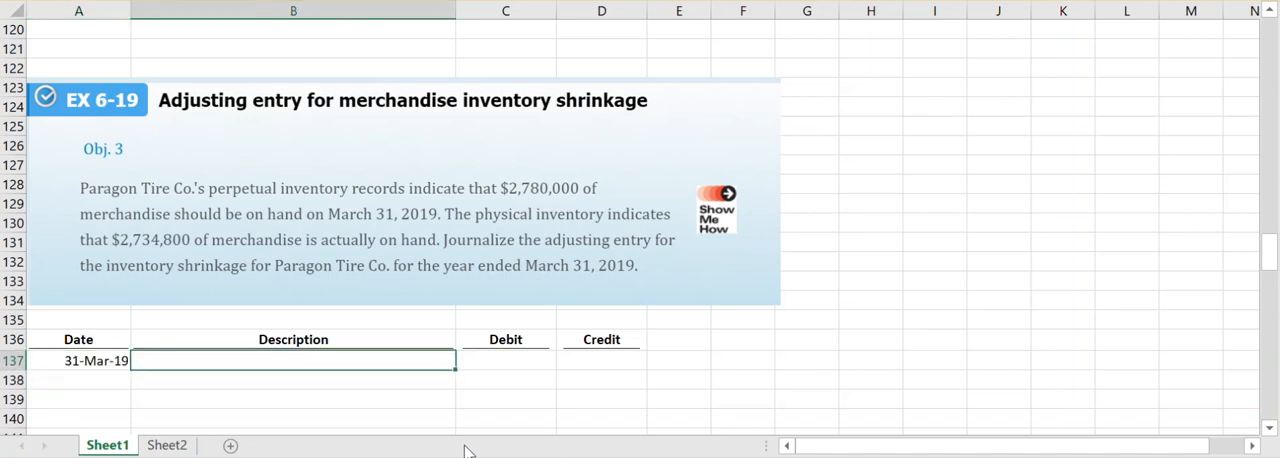
# - Type 'Cost of Merchandise Sold (2,780,000 - 2,734,800)' as the B137 description
pyautogui.write('Cost of Merchandise Sold')
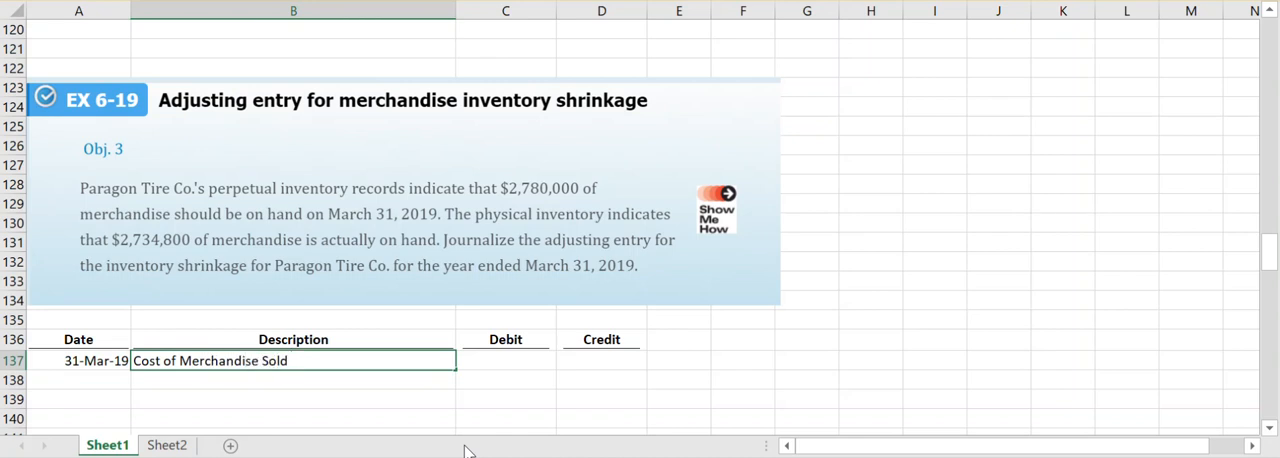
pyautogui.write('(')
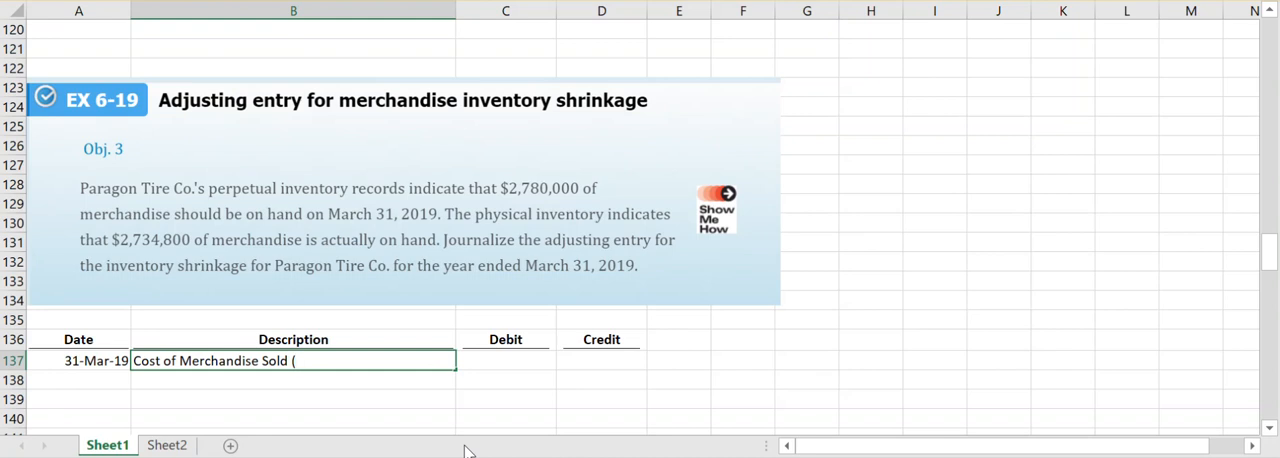
pyautogui.write('2,78')
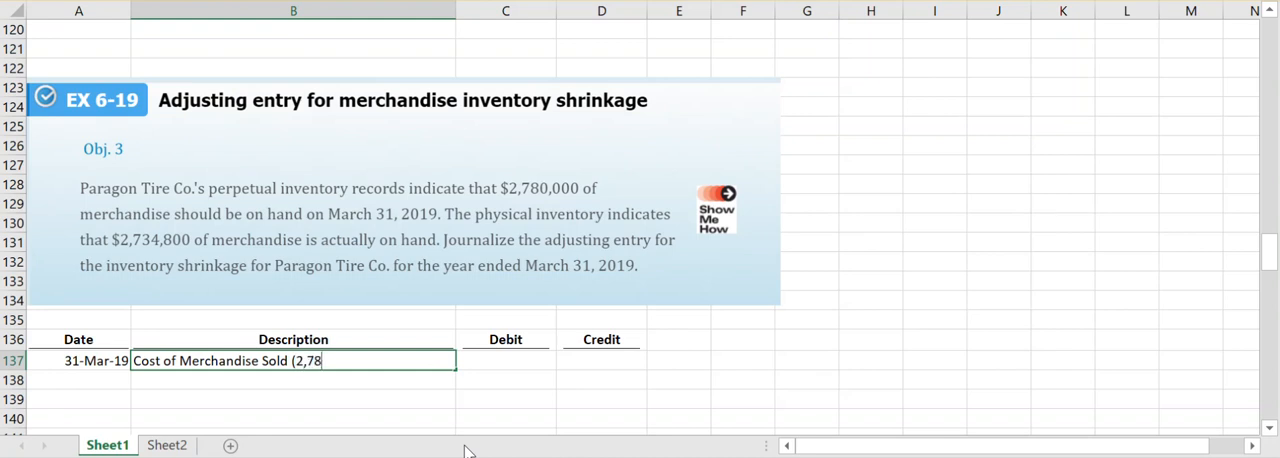
pyautogui.write('0,00')
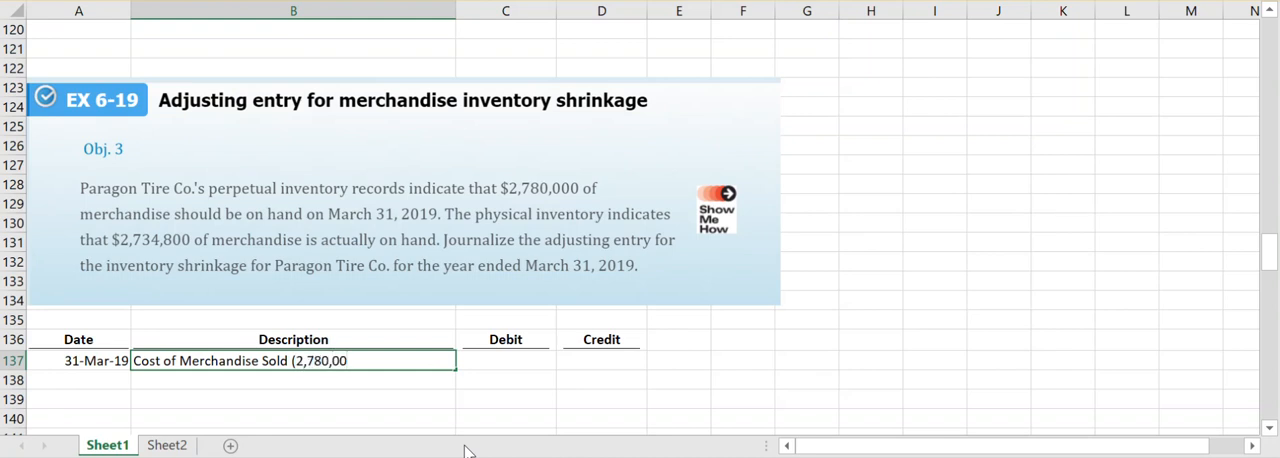
pyautogui.write('- 2')
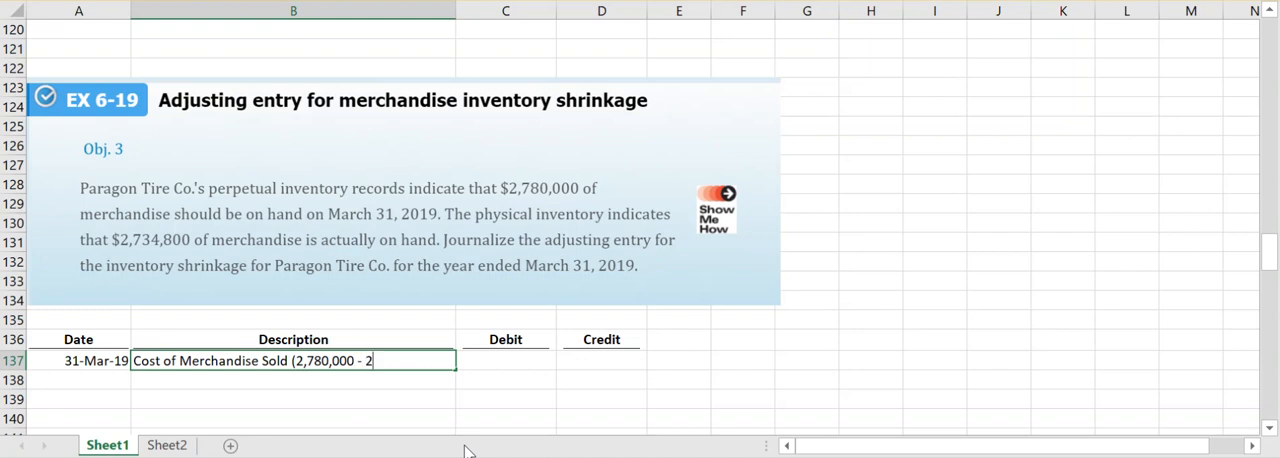
pyautogui.write(',734,800')
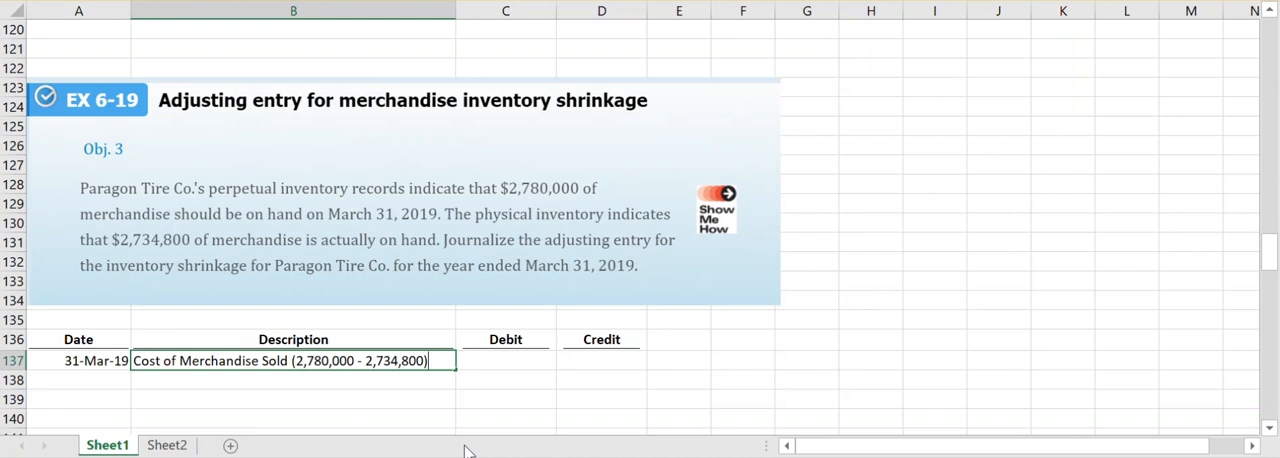
pyautogui.click(505, 360)
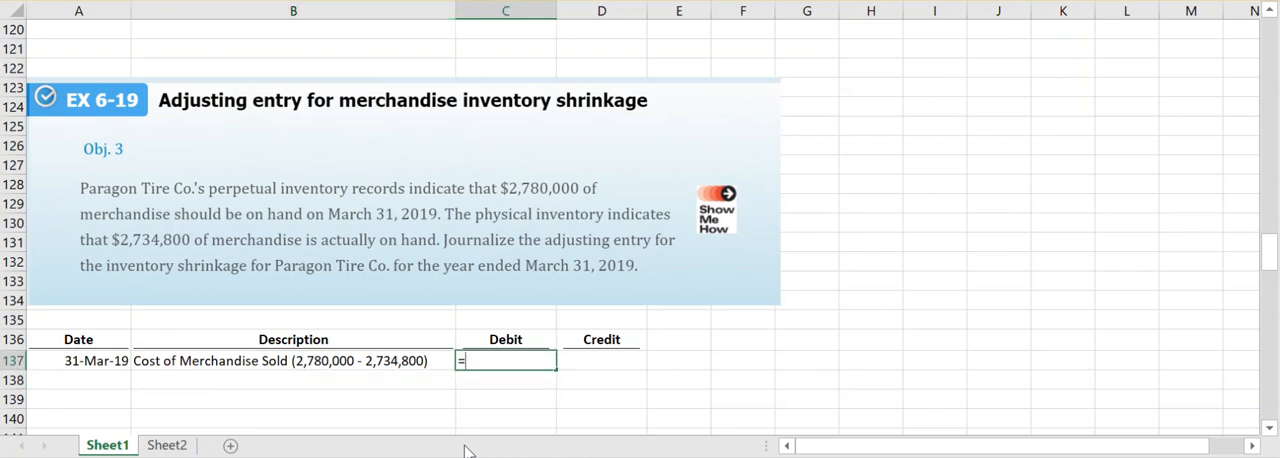
pyautogui.write('2780')
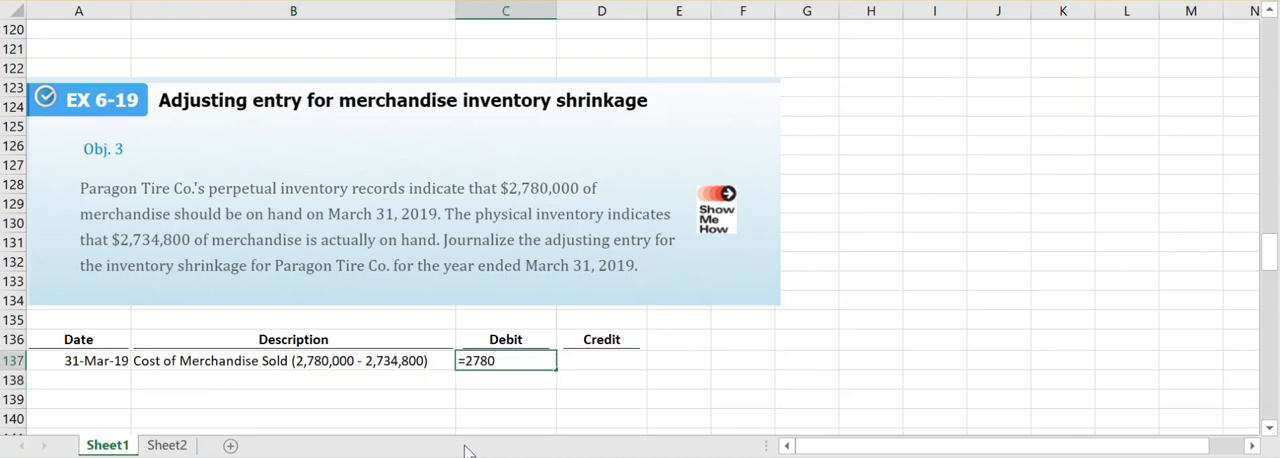
pyautogui.write('000-')
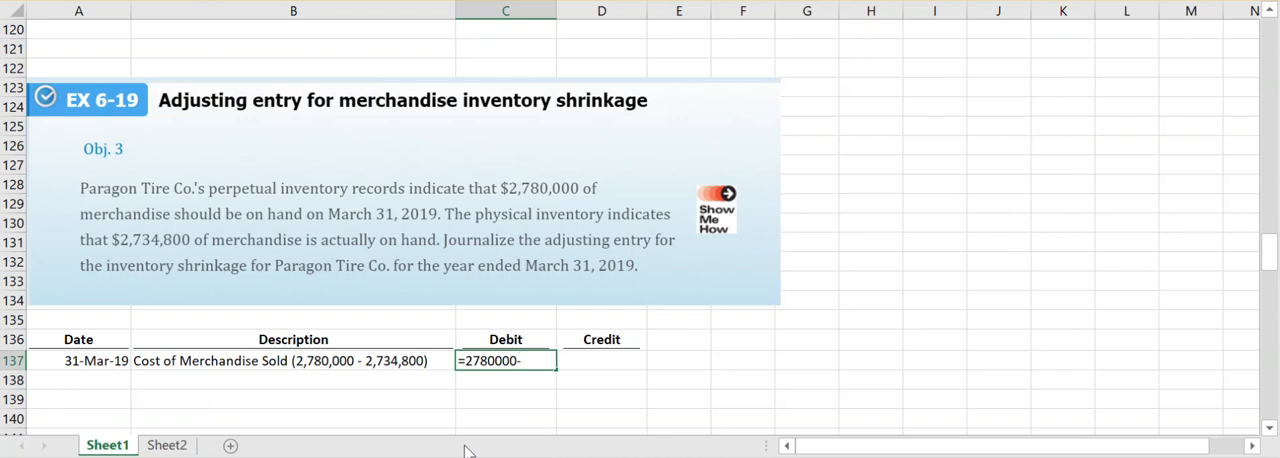
pyautogui.write('27')
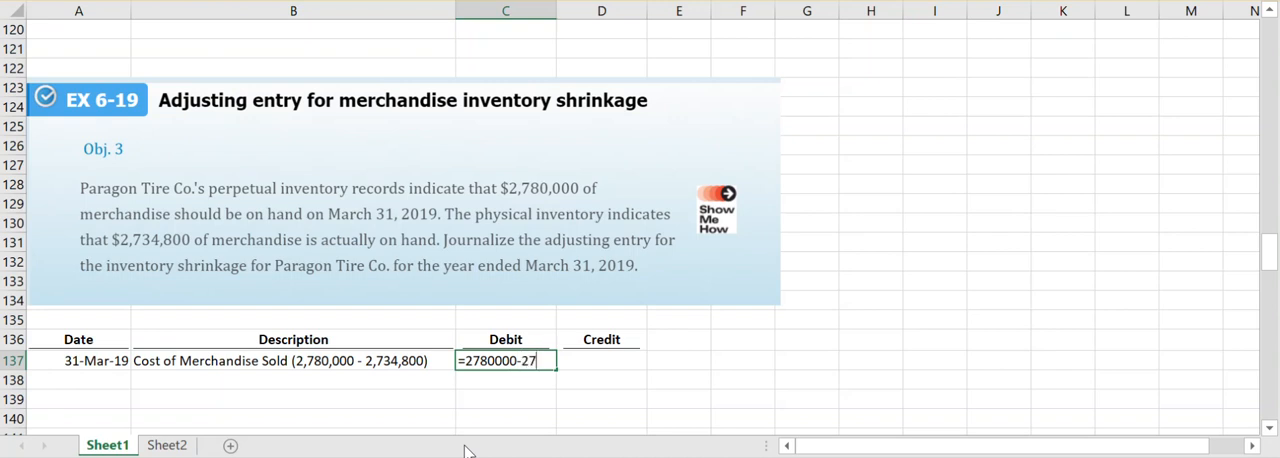
pyautogui.write('3480')
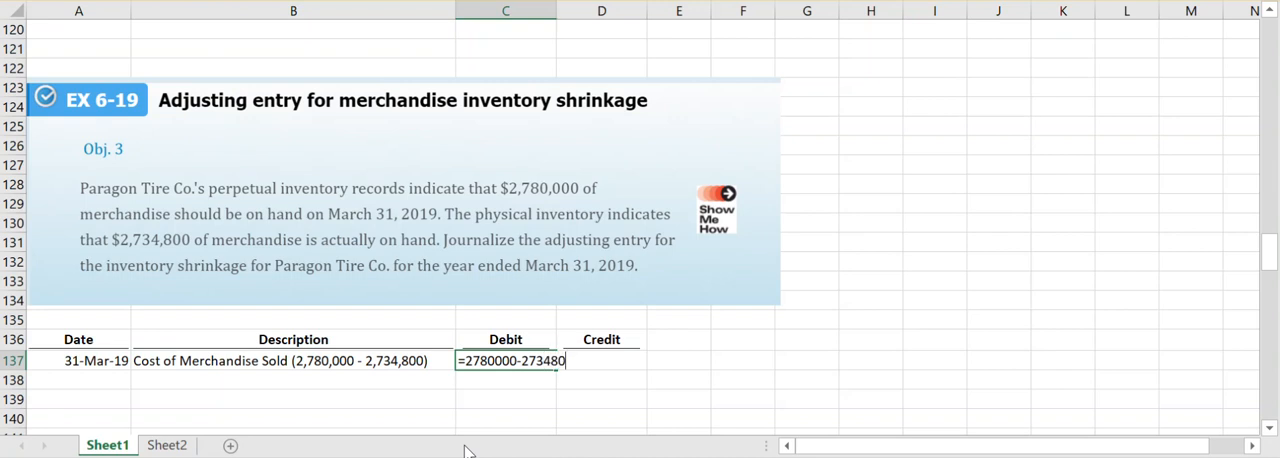
pyautogui.press('Return')
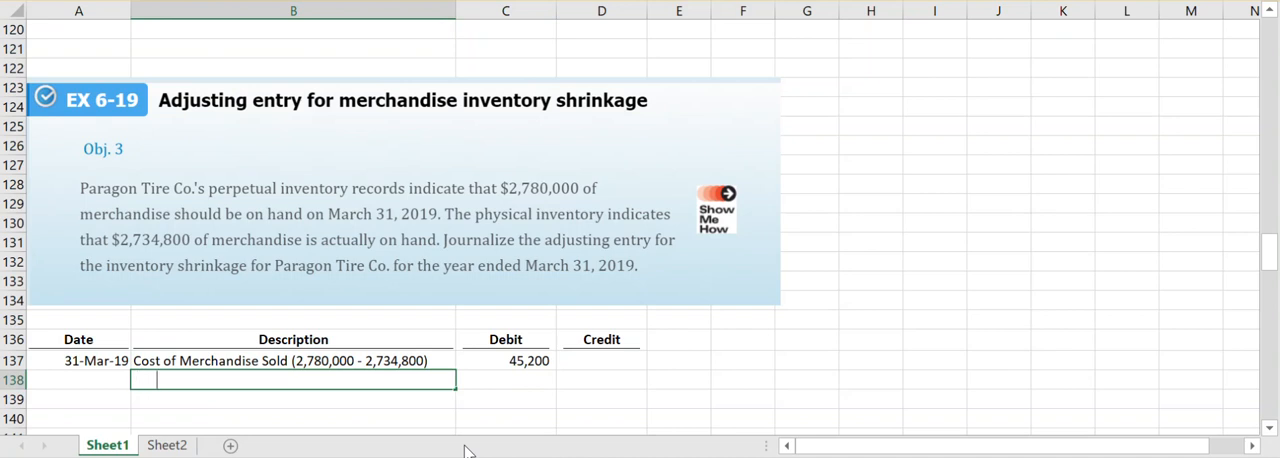
# - Add the Merchandise Inventory line in row 138 with a 45,200 credit
pyautogui.write('Merchandise Inventory')
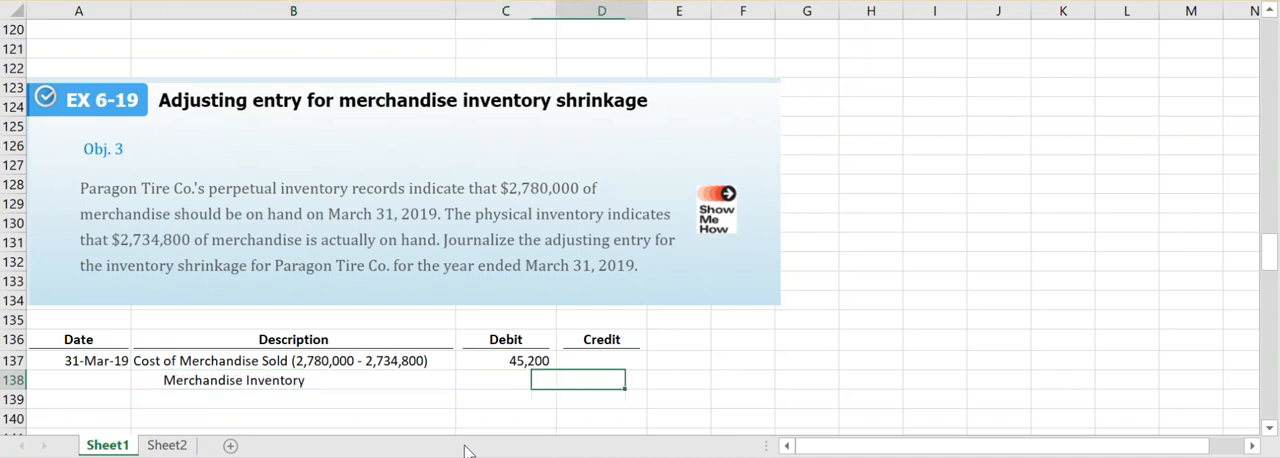
pyautogui.write('45,200')
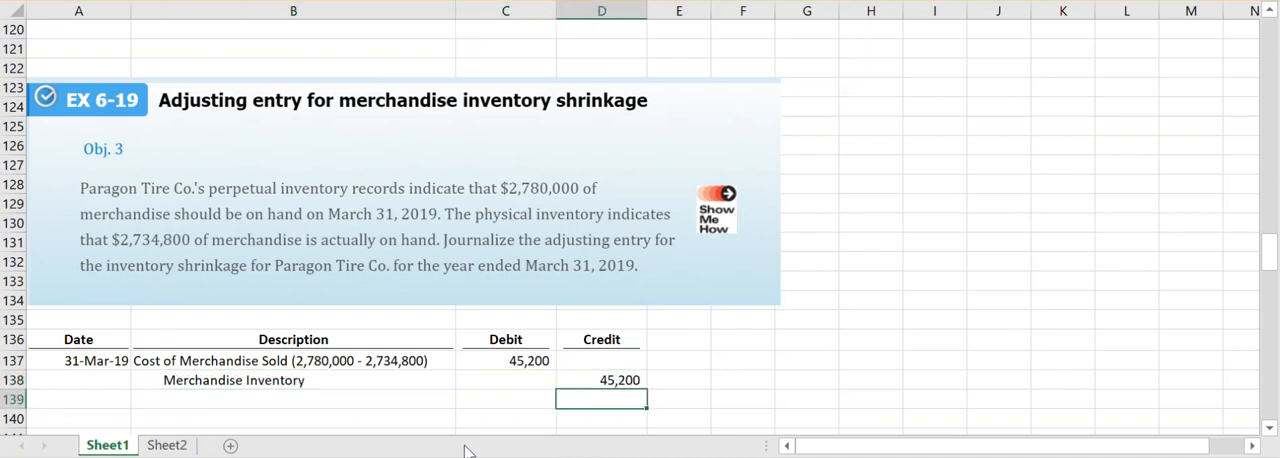